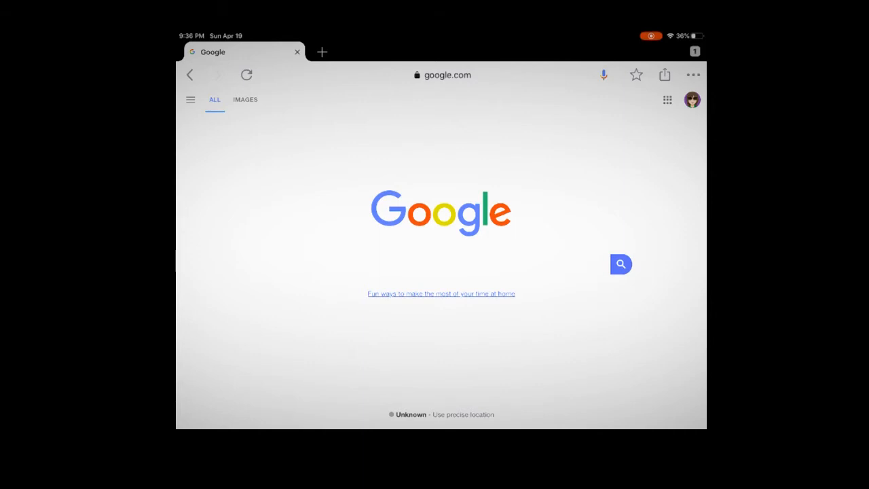
Step: Google 'blue jeans facts' and scroll through the Jeans knowledge panel and fact articles
text(blue jea)
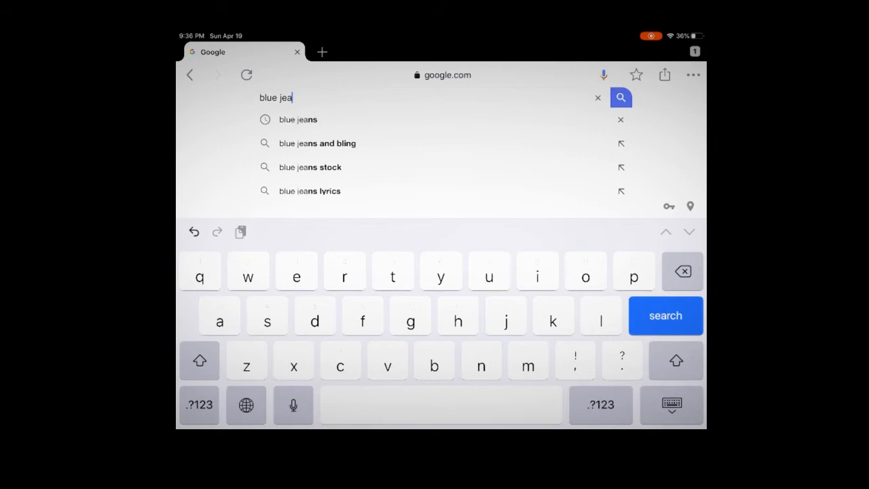
text(ns)
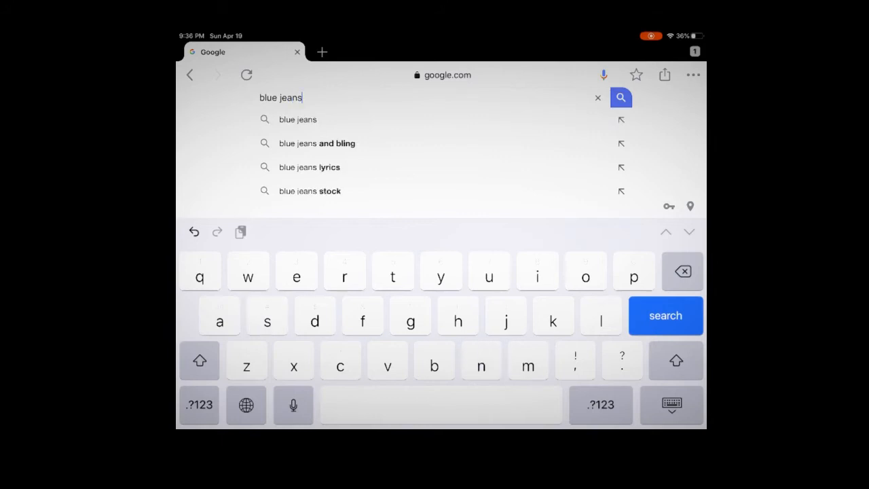
click(441, 404)
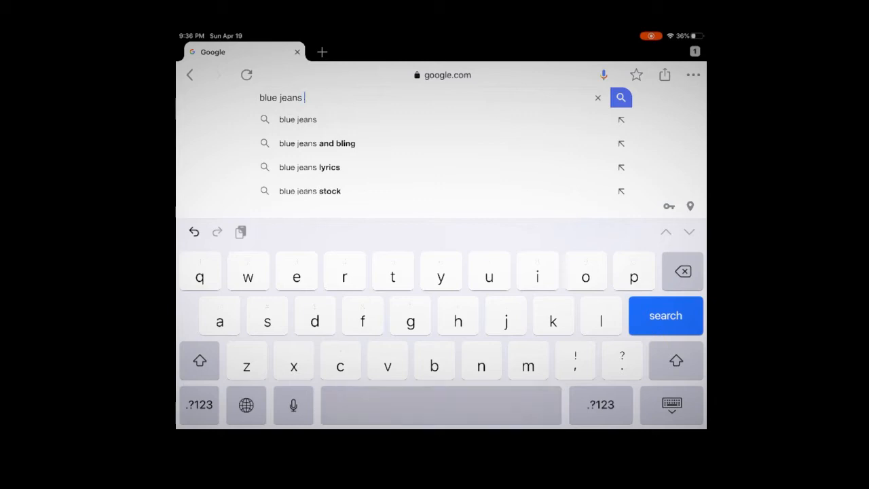
text(favts)
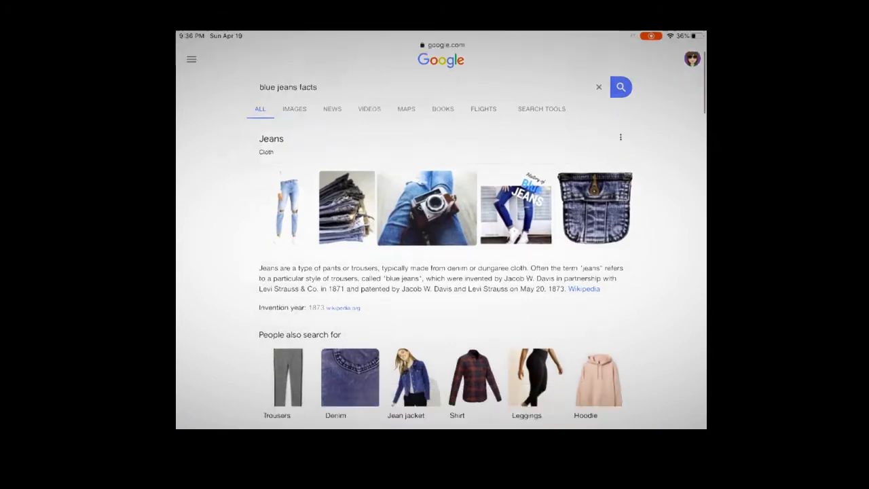
scroll(down, 3)
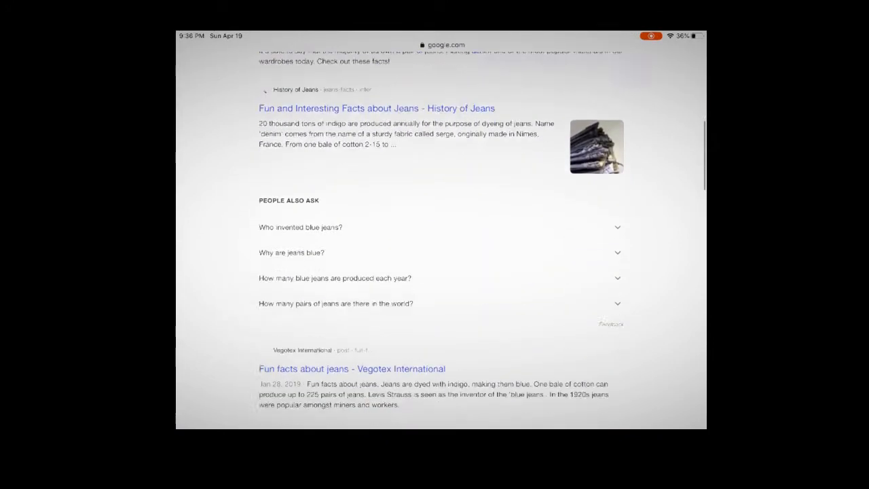
scroll(down, 3)
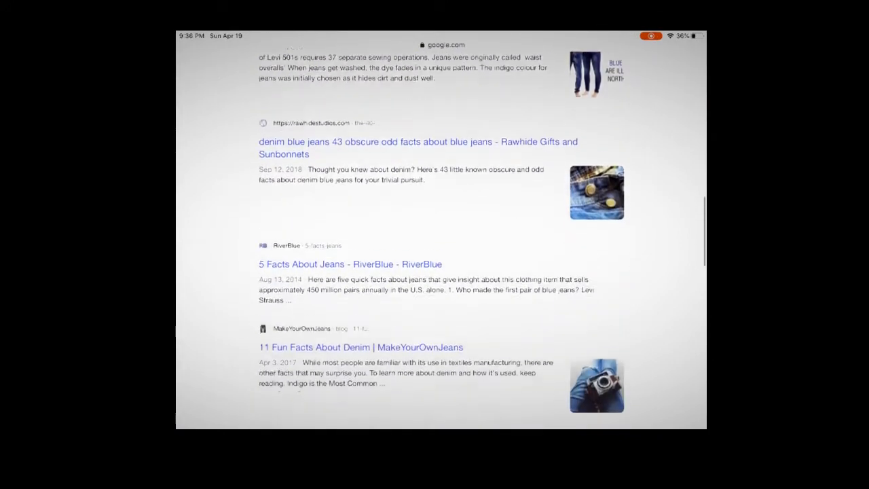
scroll(down, 3)
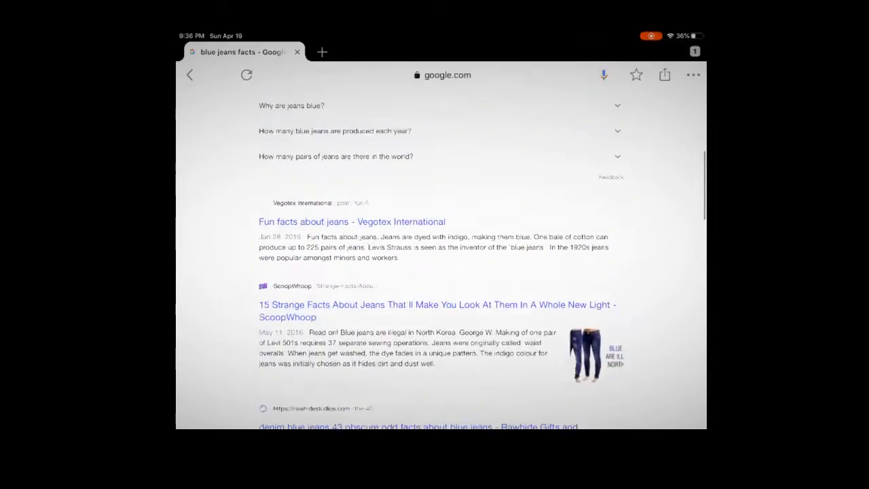
scroll(up, 3)
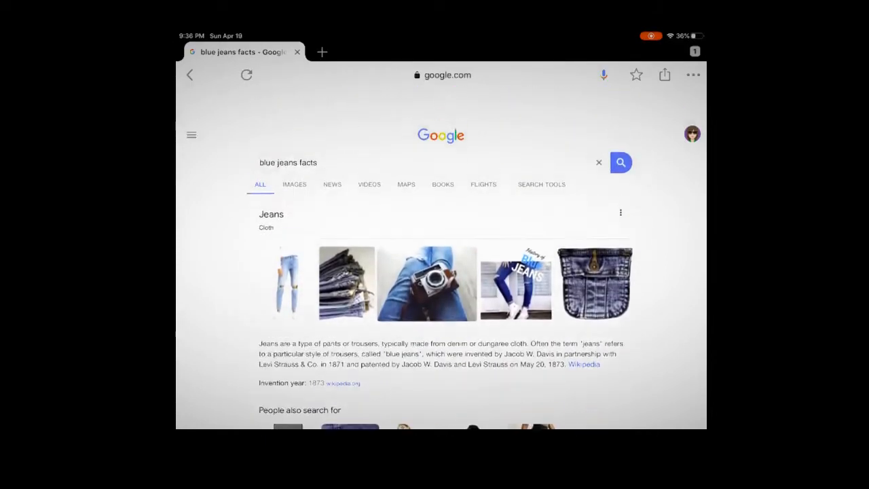
Step: Re-run the search as the quoted phrase "blue jeans facts" and scroll the exact-phrase results
click(288, 163)
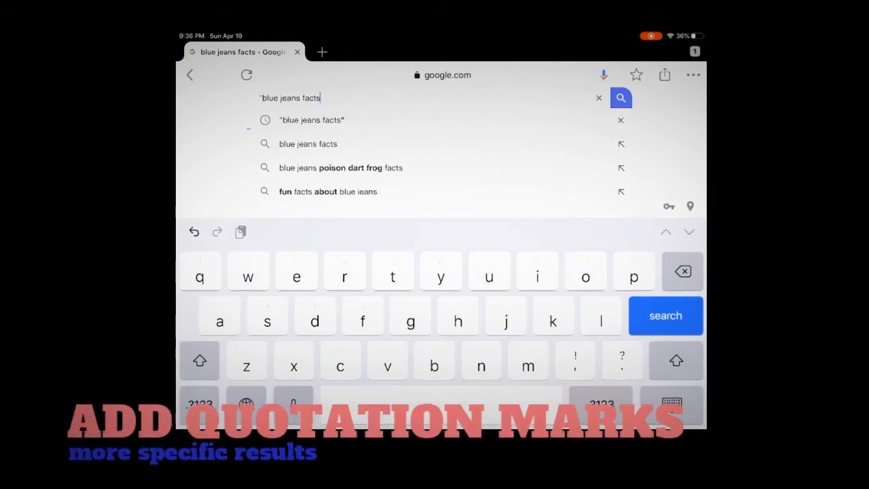
text(")
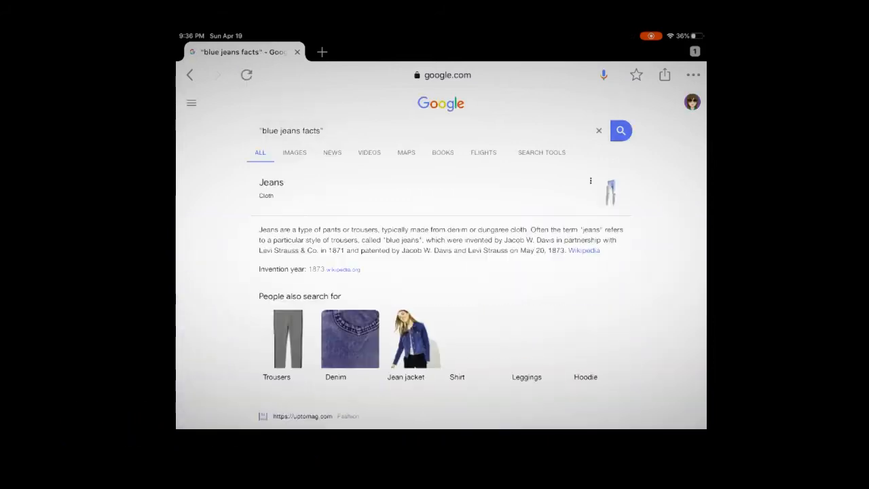
scroll(down, 3)
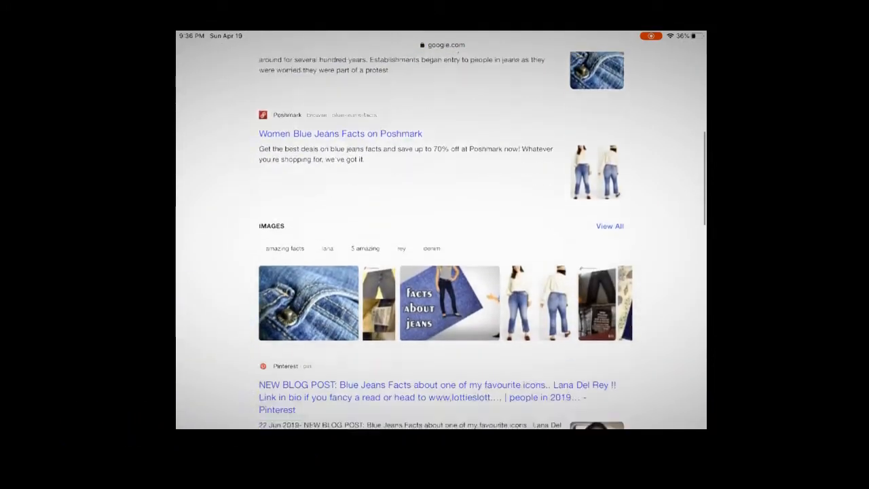
scroll(down, 3)
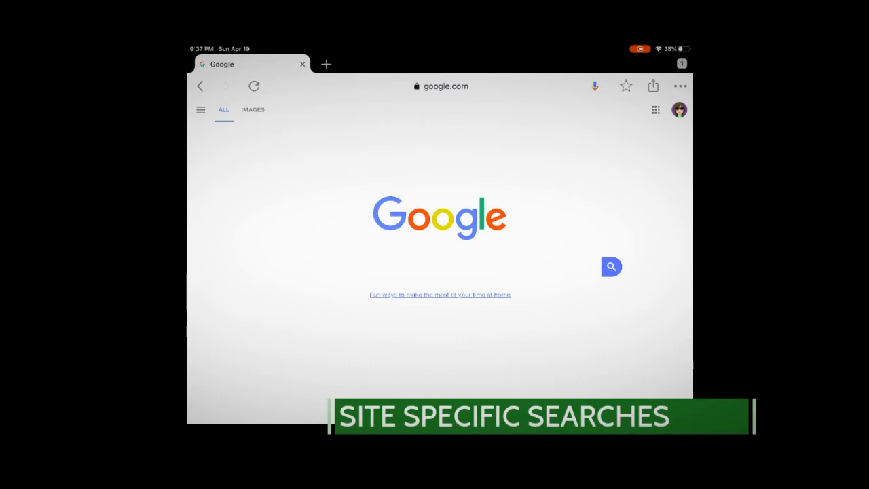
Step: Search Google for 'site:levistrauss.com blue jeans' and scroll the Levi Strauss pages
click(440, 218)
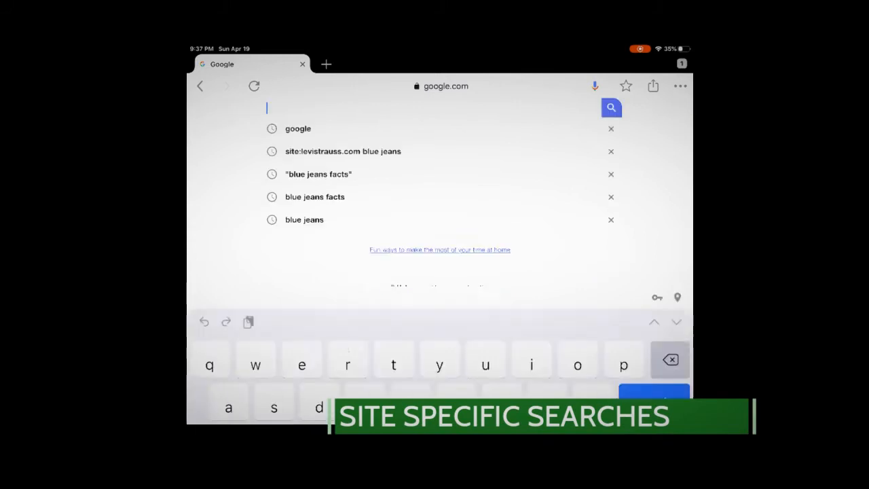
text(site:levi)
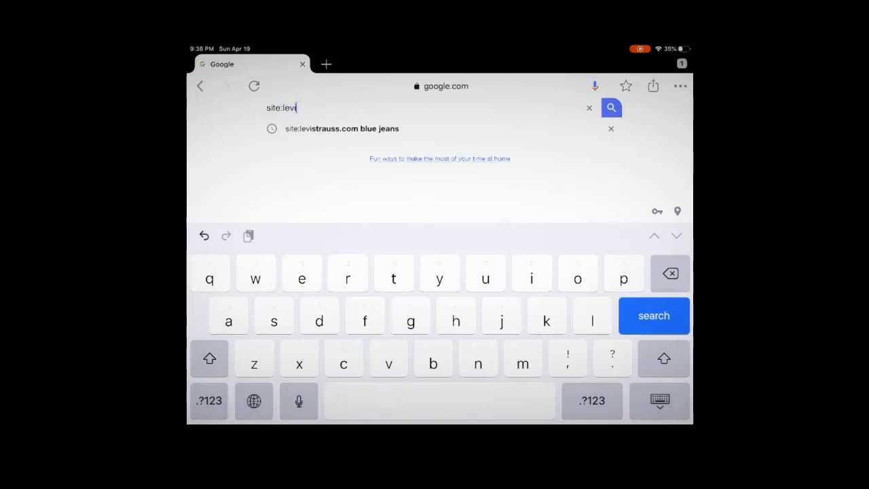
text(strauss.com)
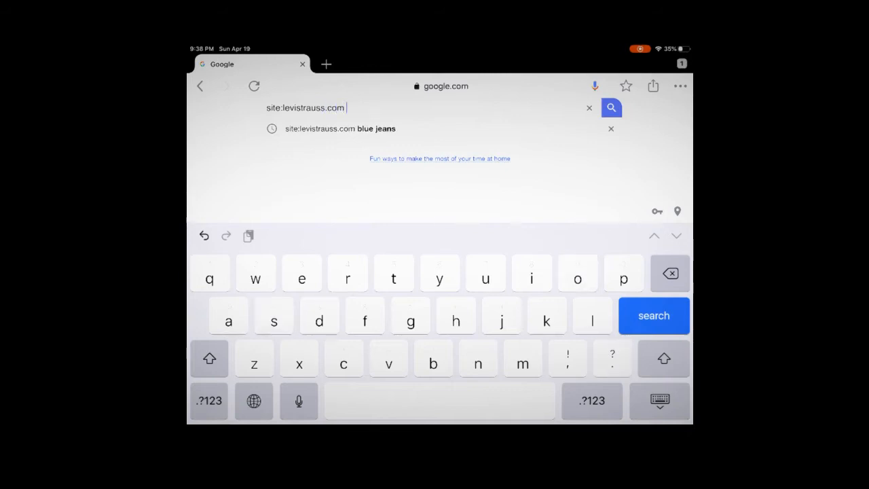
text(blue)
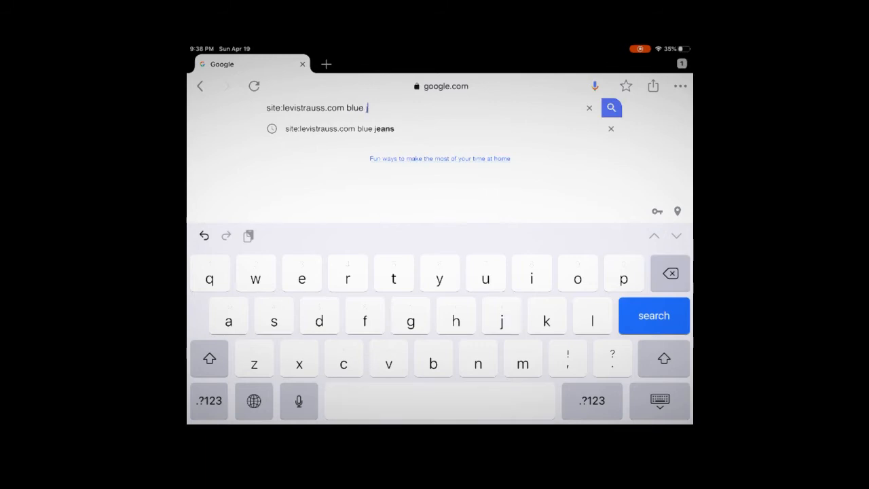
click(339, 128)
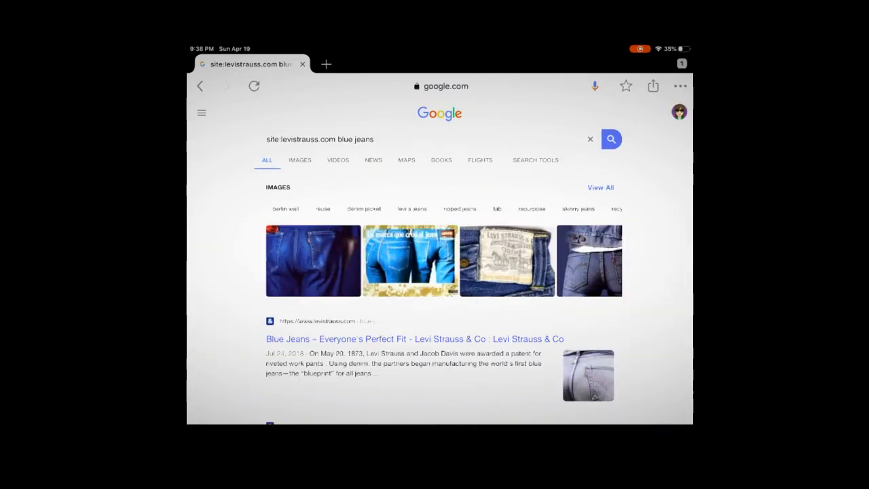
scroll(down, 3)
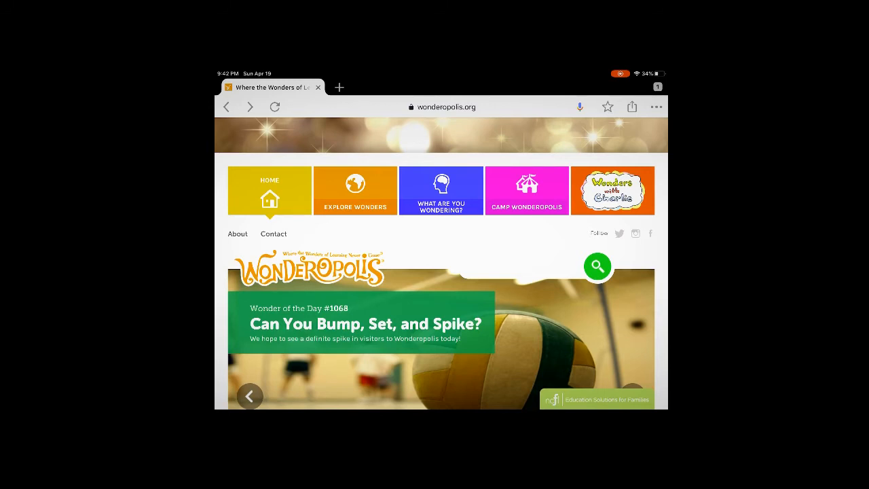
Step: Scroll down the Wonderopolis home page toward Explore Wonders
scroll(down, 3)
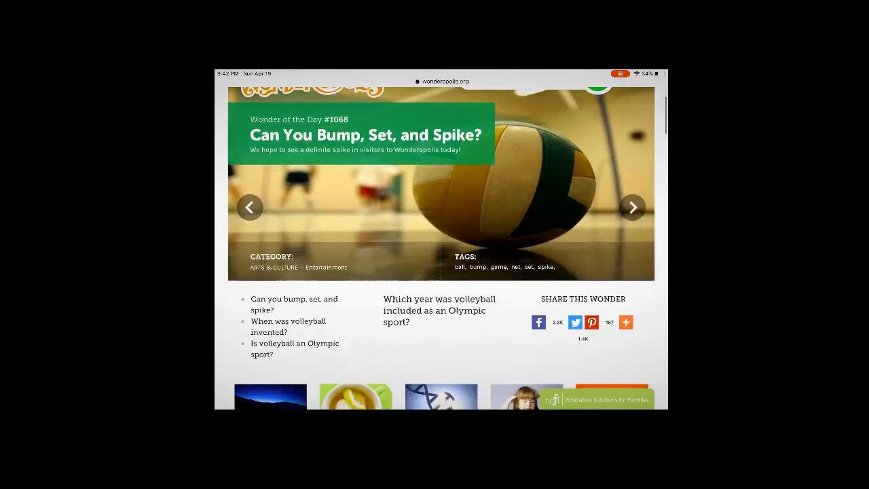
scroll(down, 3)
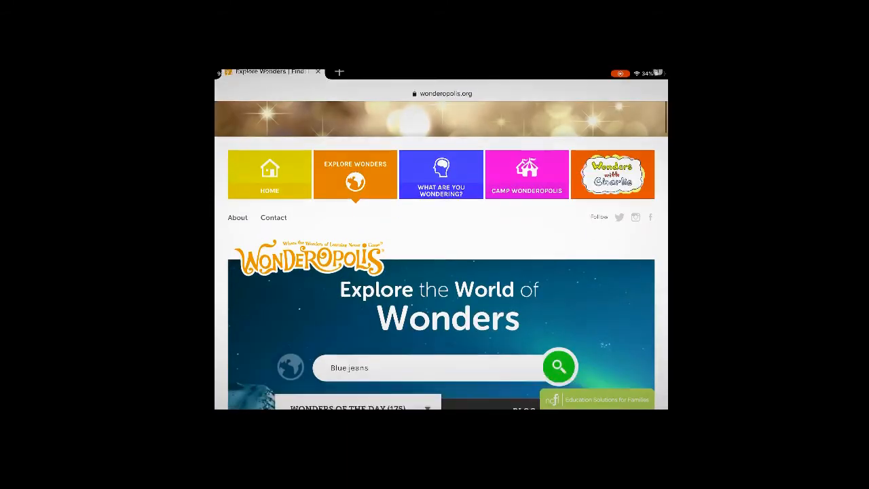
Step: Run the Wonderopolis search for Blue jeans and scroll to 'Who Invented Blue Jeans?'
click(558, 367)
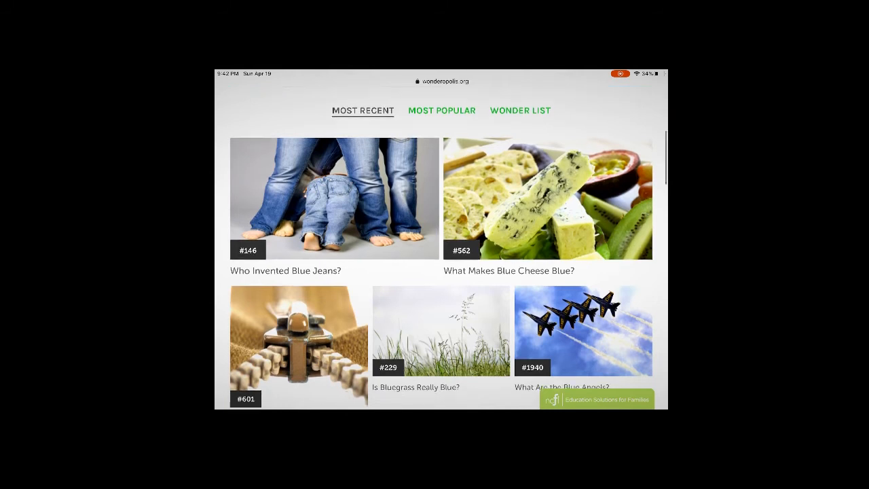
scroll(down, 3)
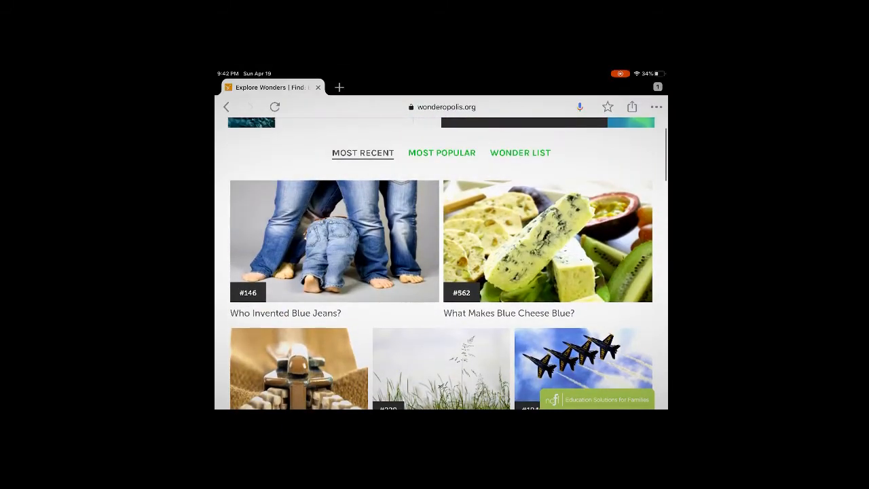
click(334, 241)
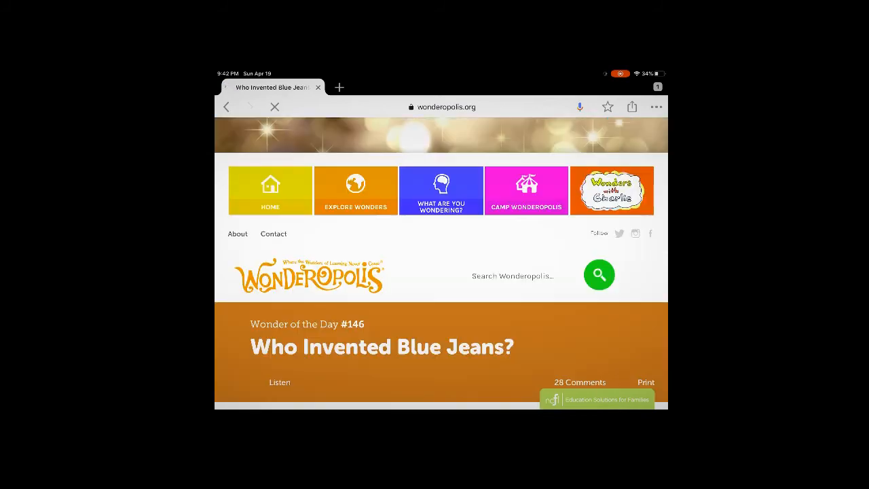
scroll(down, 3)
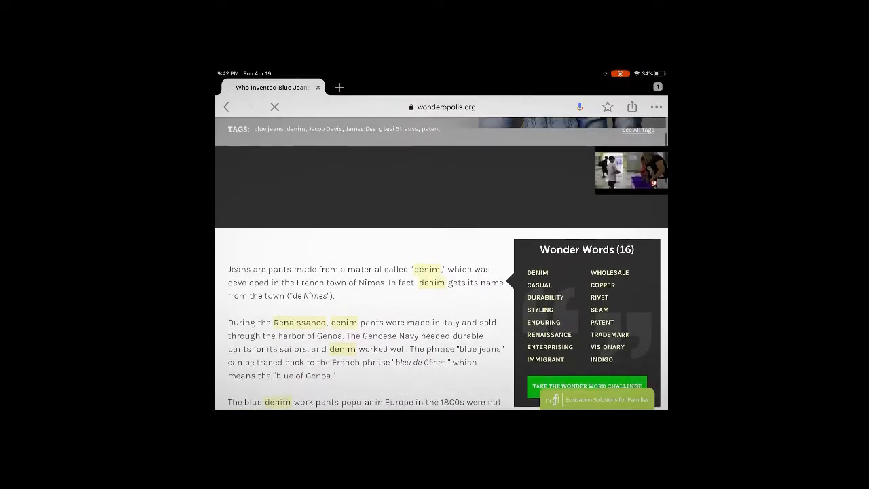
scroll(down, 3)
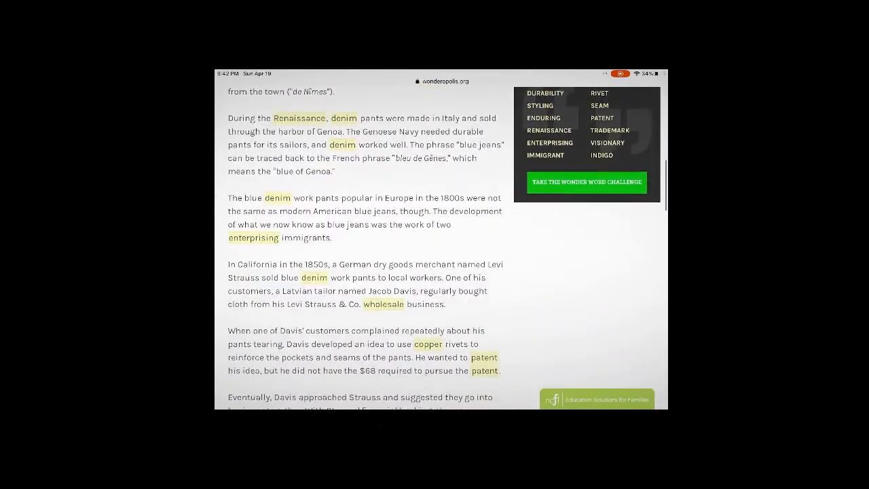
scroll(down, 3)
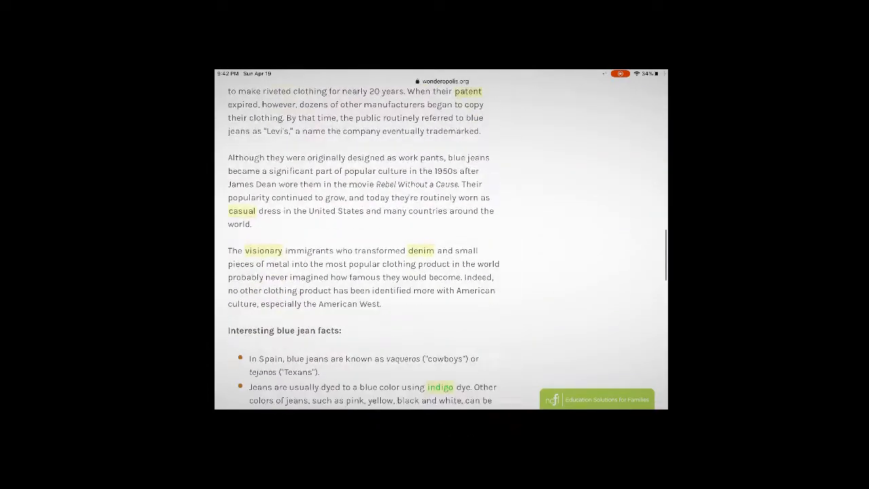
scroll(down, 3)
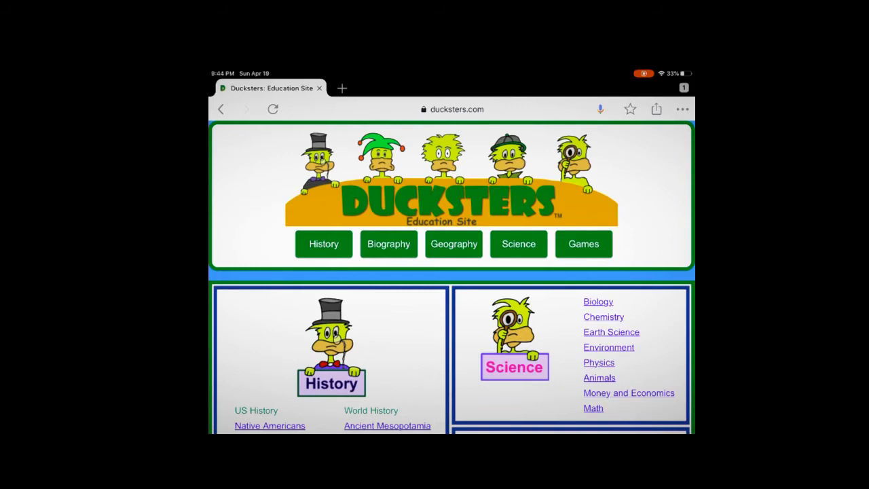
Step: Open Ducksters Biographies and pick Levi Strauss from the Entrepreneurs list
click(388, 244)
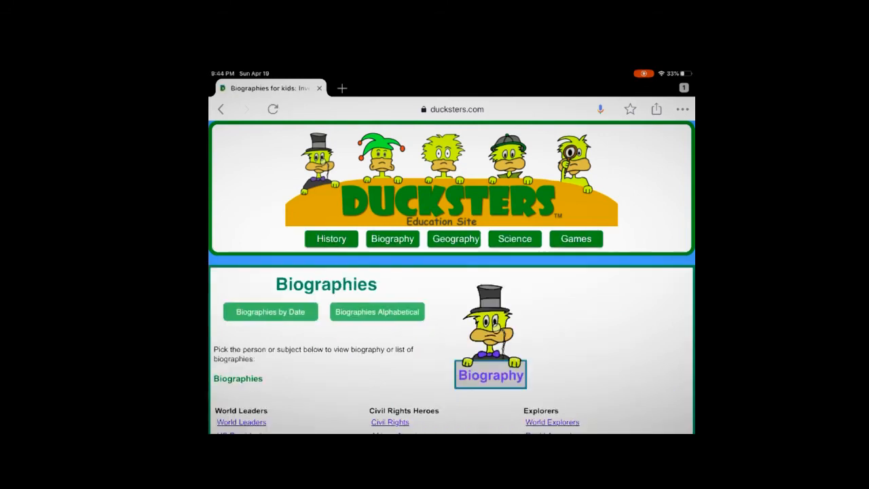
scroll(down, 3)
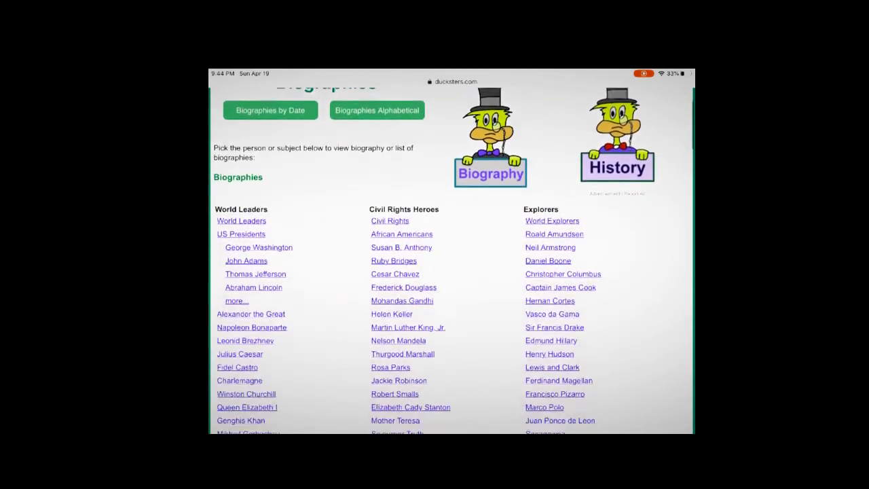
scroll(down, 3)
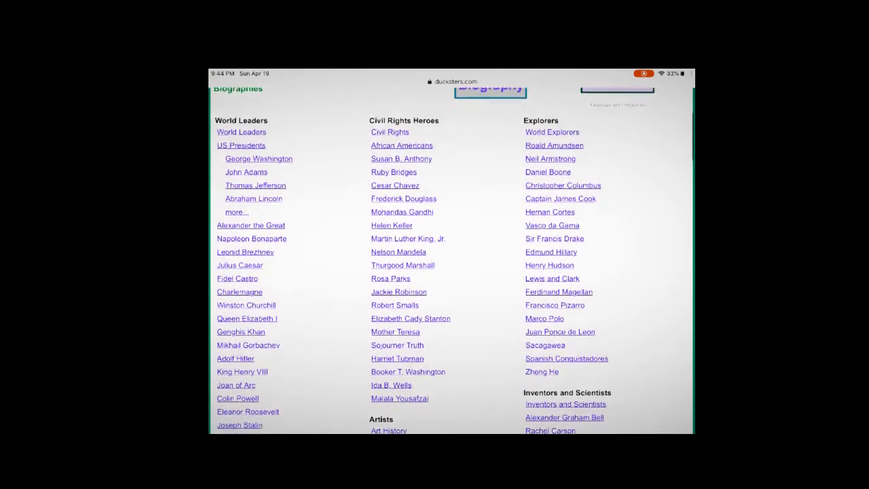
scroll(down, 3)
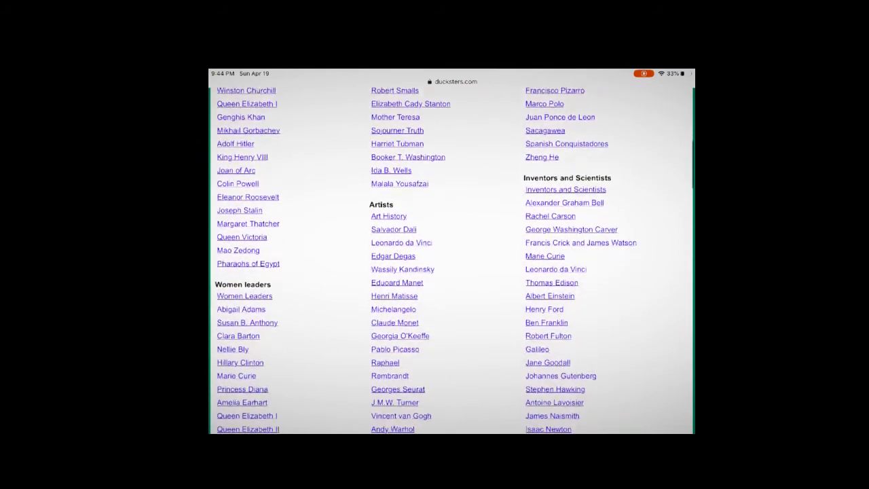
scroll(down, 3)
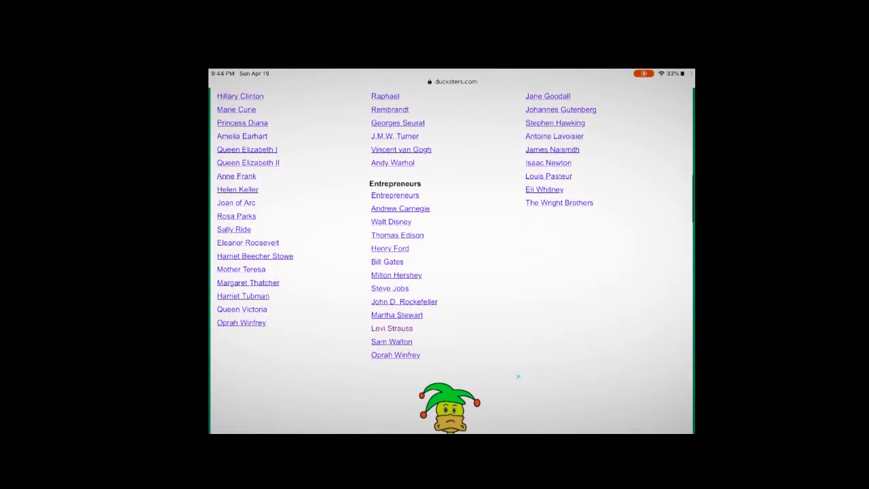
click(392, 328)
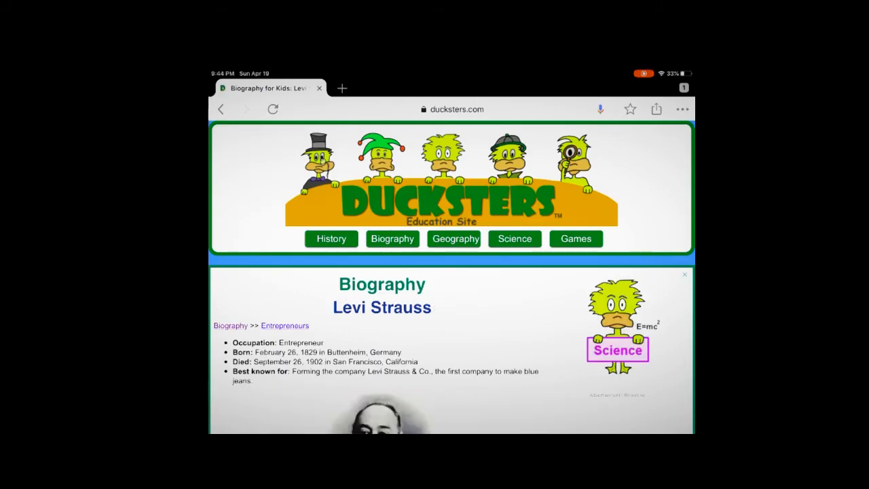
scroll(down, 3)
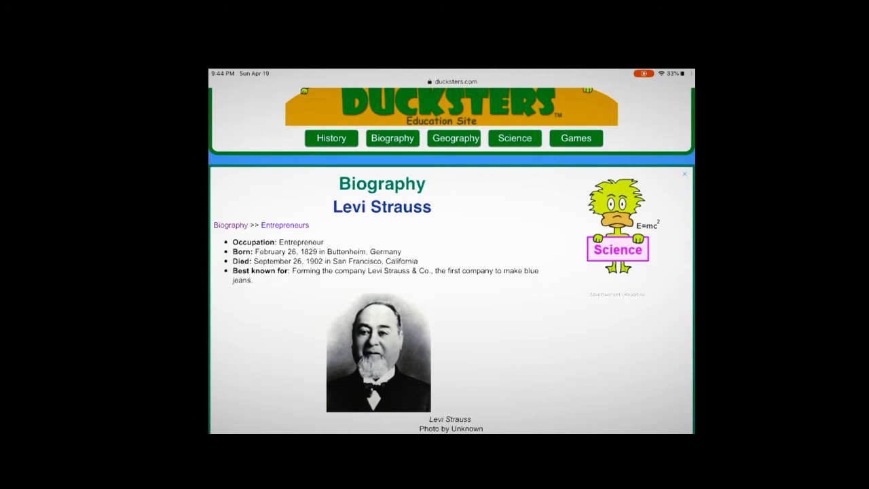
scroll(down, 3)
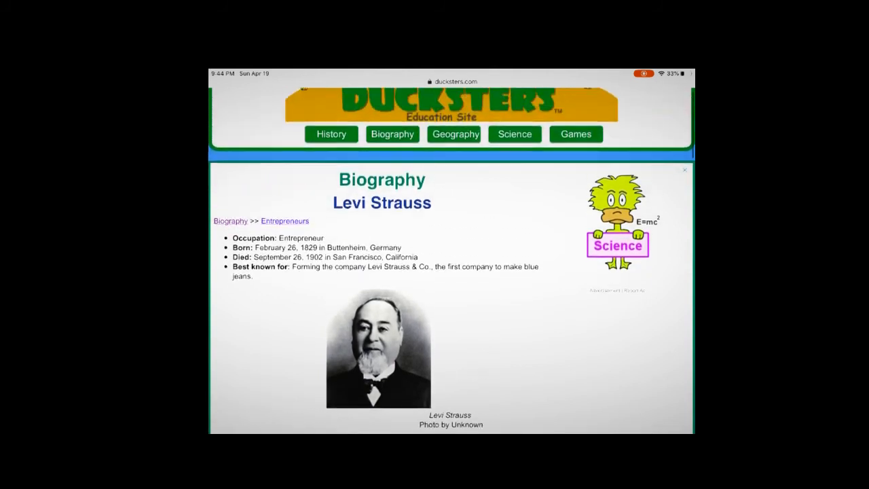
scroll(down, 3)
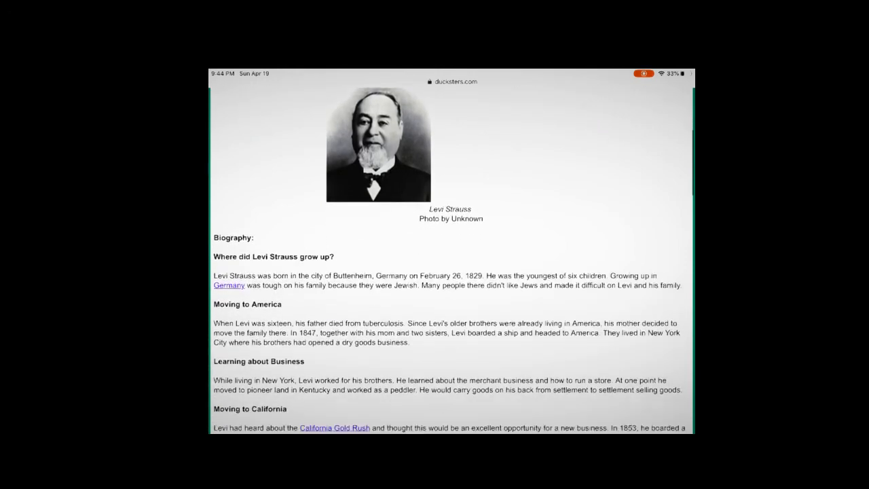
scroll(down, 3)
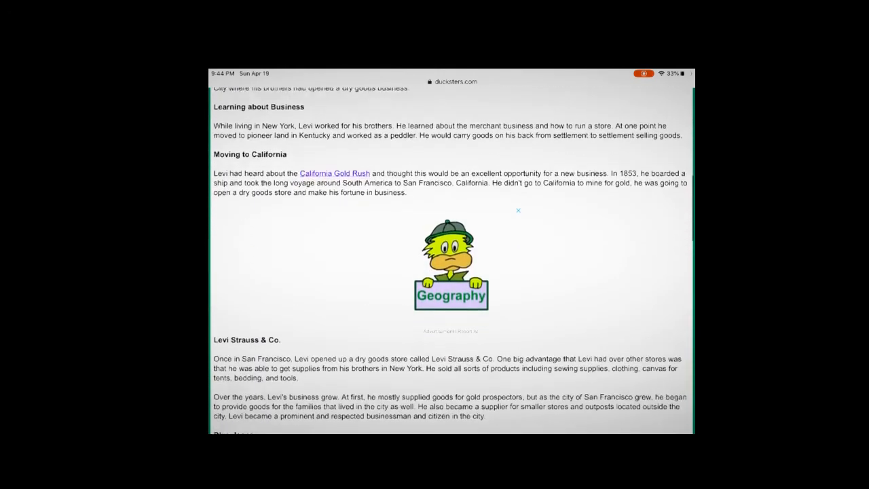
scroll(down, 3)
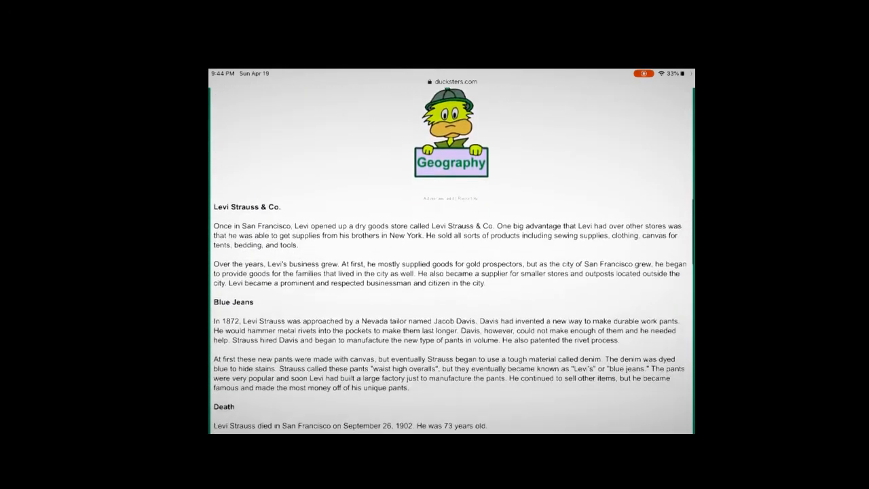
scroll(down, 3)
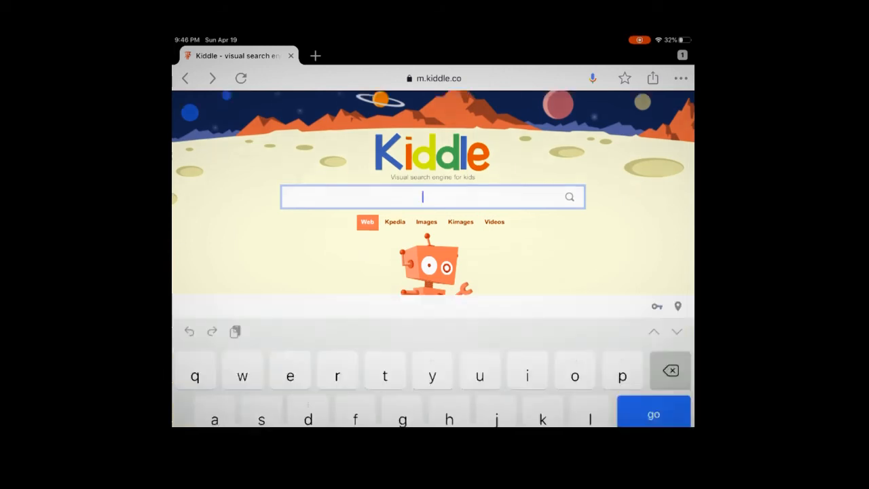
Step: Search Kiddle for 'blue jeans' to get the Blue Jeans encyclopedia and PBS Levi Strauss results
text(blue)
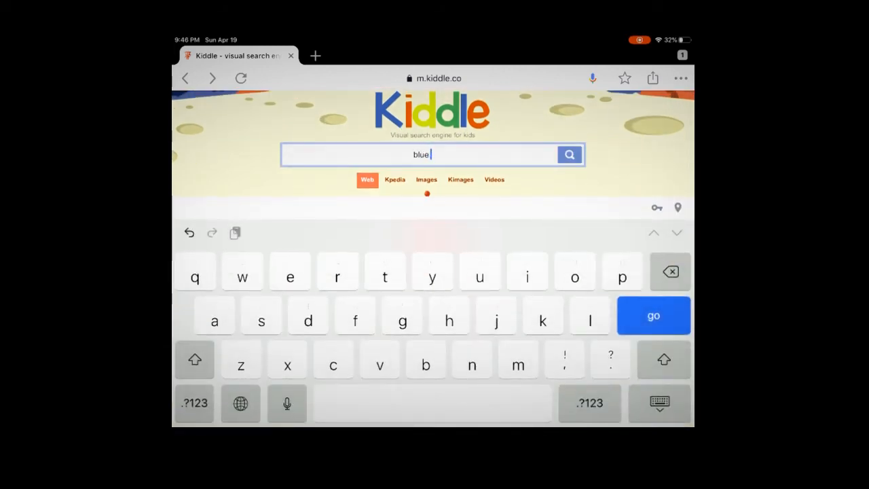
text(jeam)
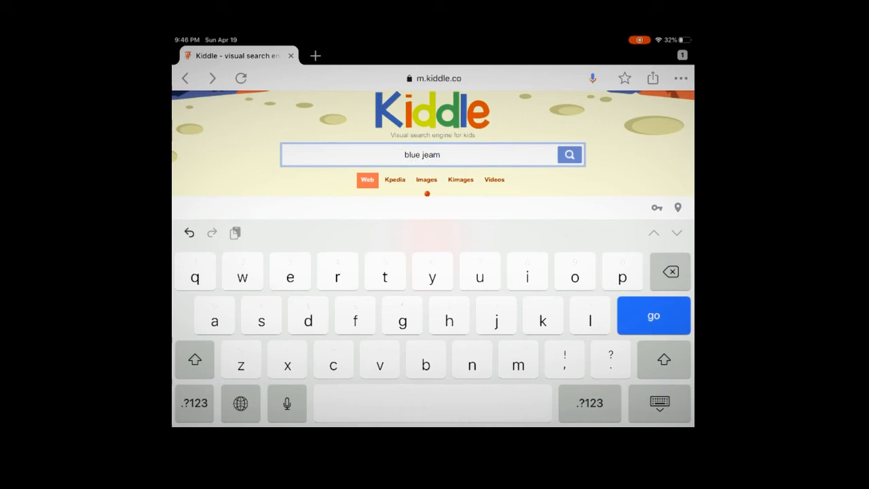
click(653, 315)
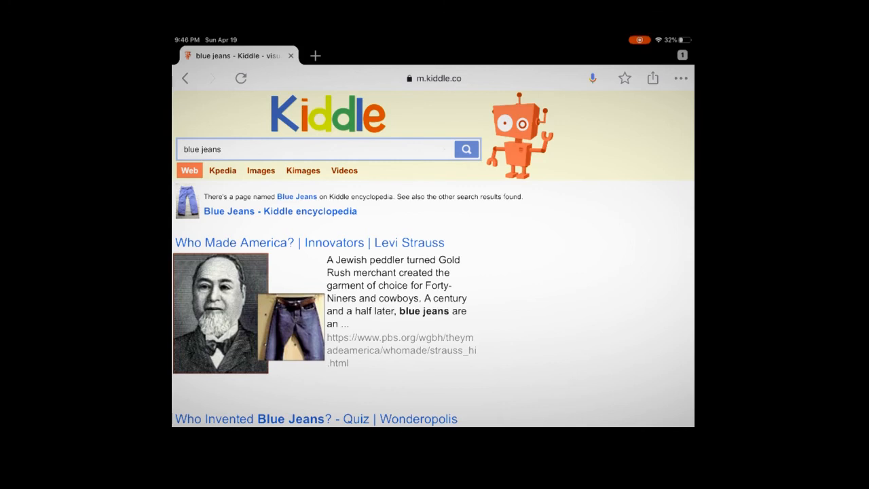
scroll(down, 3)
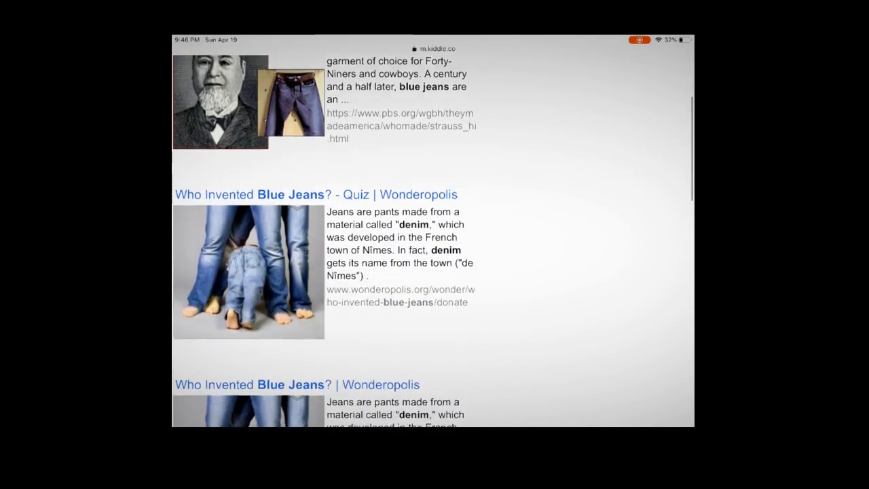
scroll(down, 3)
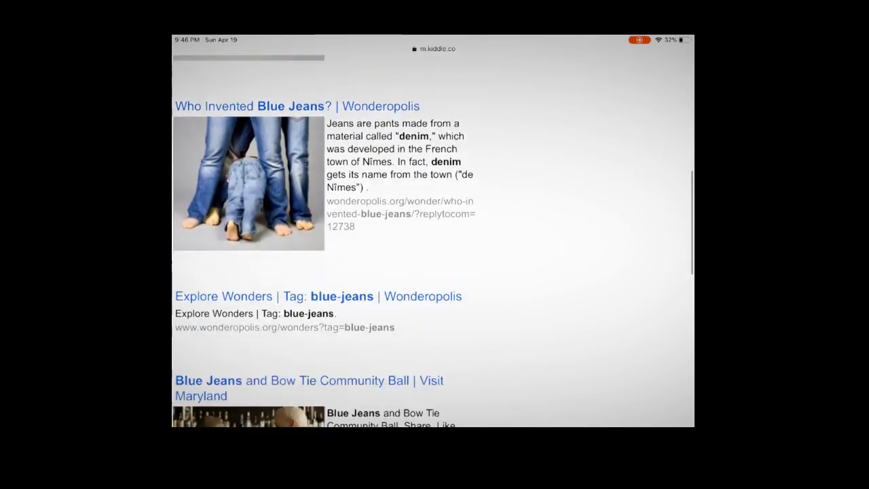
scroll(down, 3)
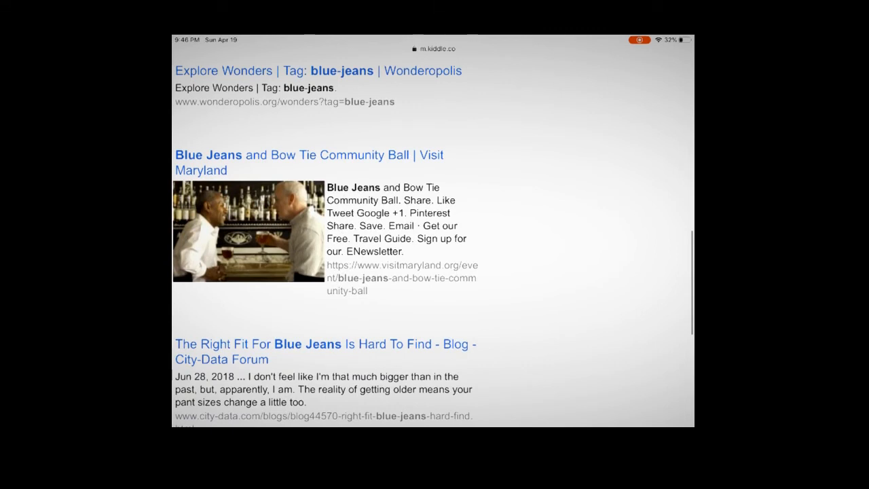
scroll(down, 3)
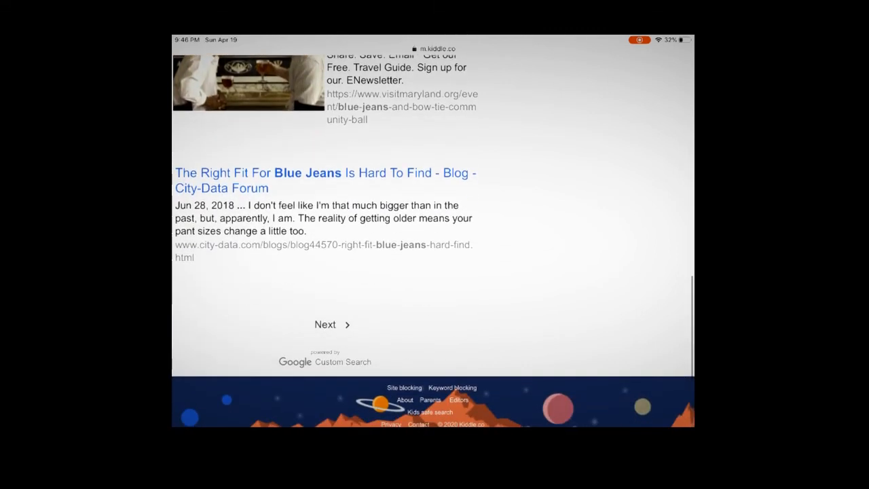
scroll(down, 3)
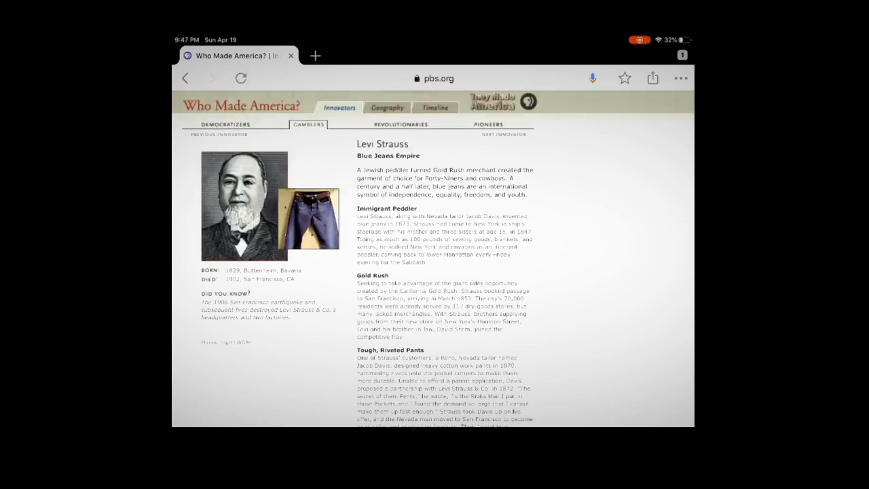
scroll(down, 3)
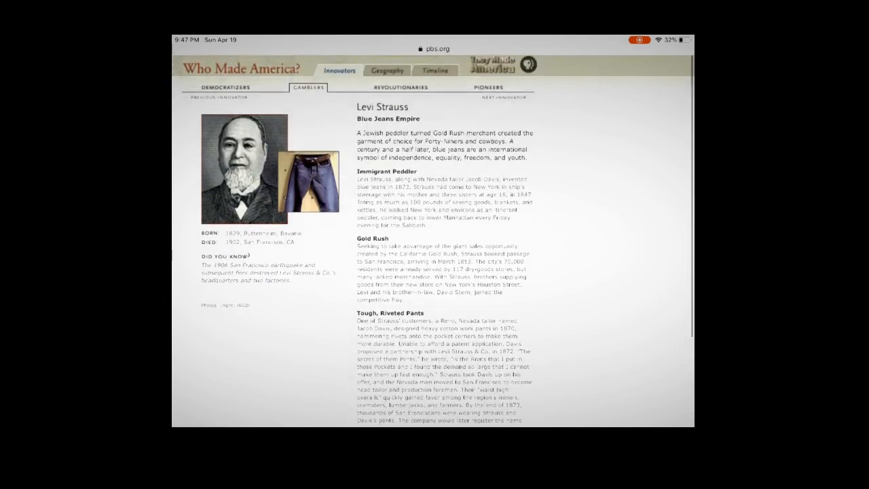